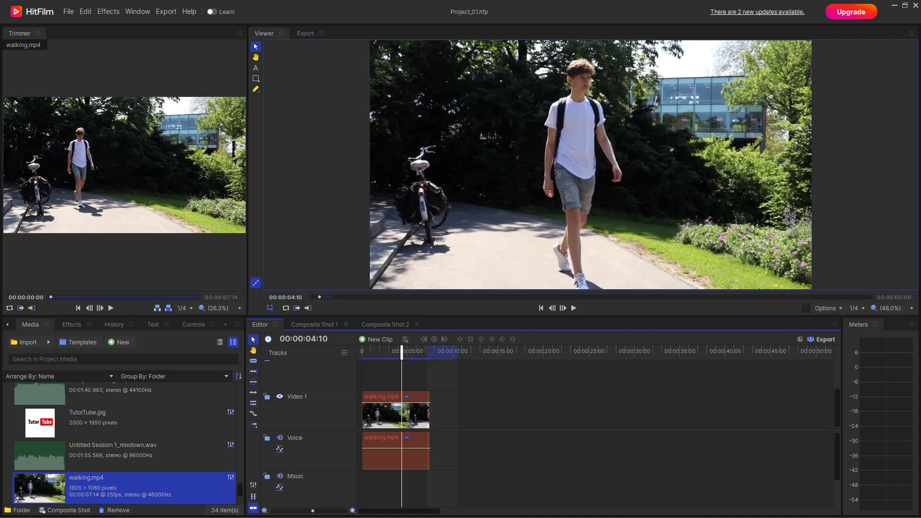
mouse_move(621, 394)
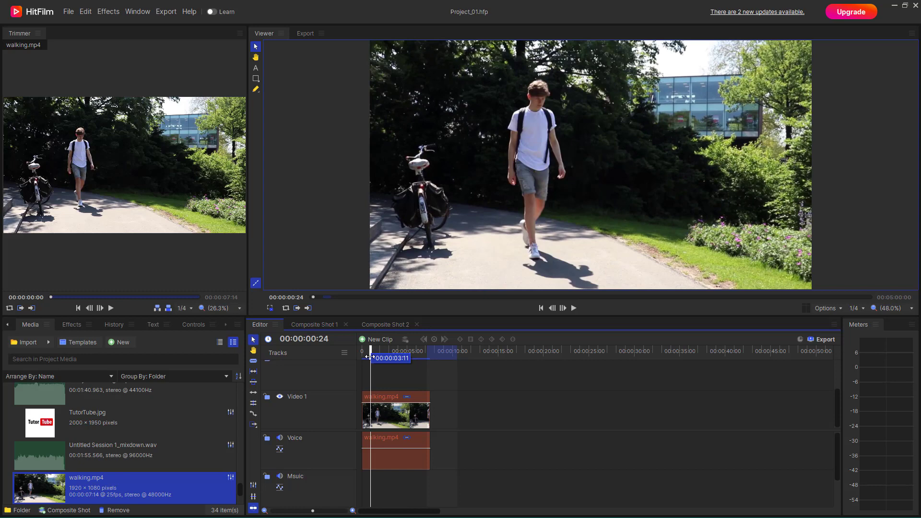
Step: Select the walking.mp4 clip on the Video 1 track
left_click(394, 412)
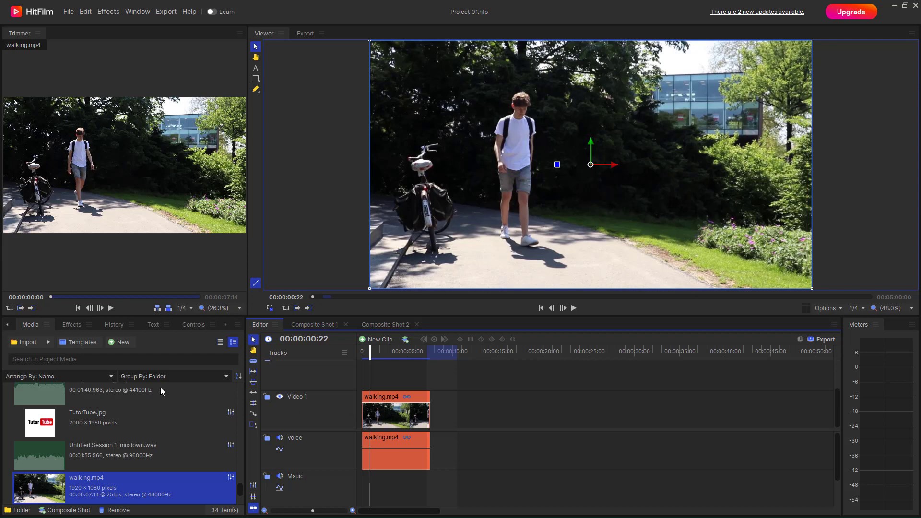
Step: Expand the Temporal category of the effects library and apply Motion Trails to walking.mp4
left_click(71, 324)
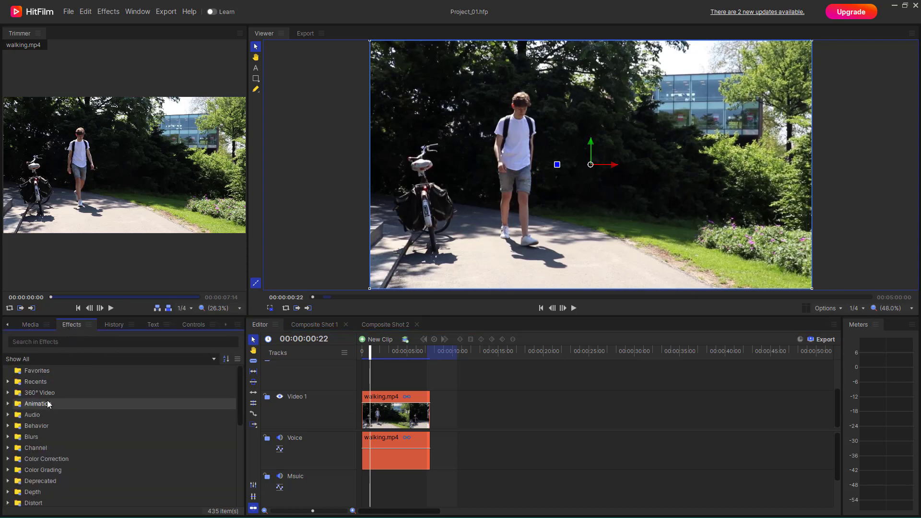
mouse_move(72, 420)
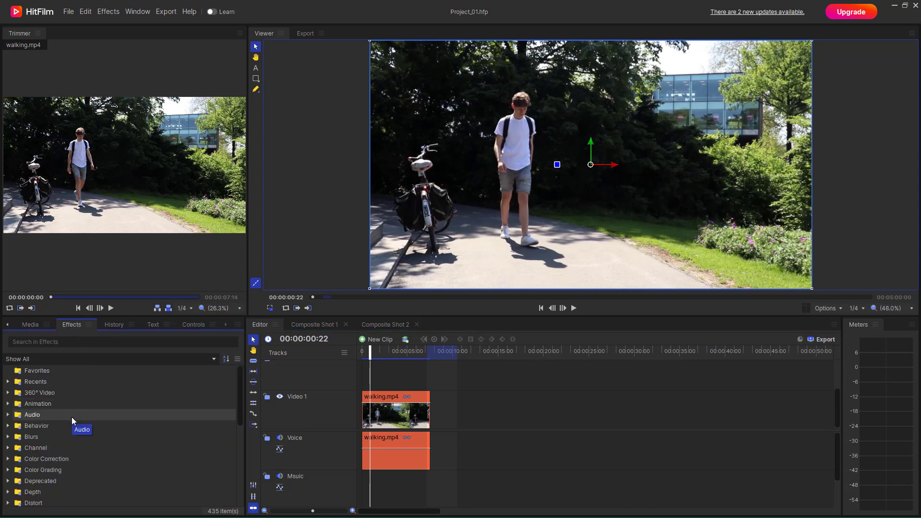
scroll("down", 3)
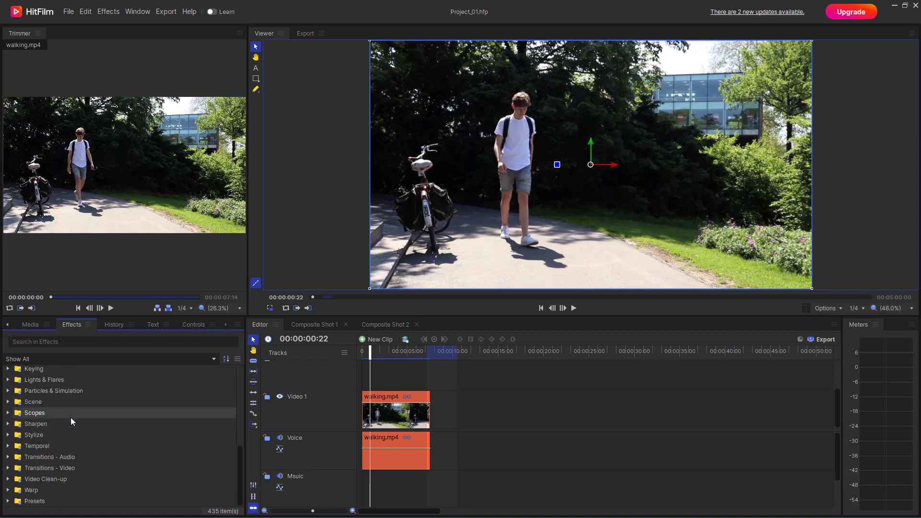
mouse_move(6, 449)
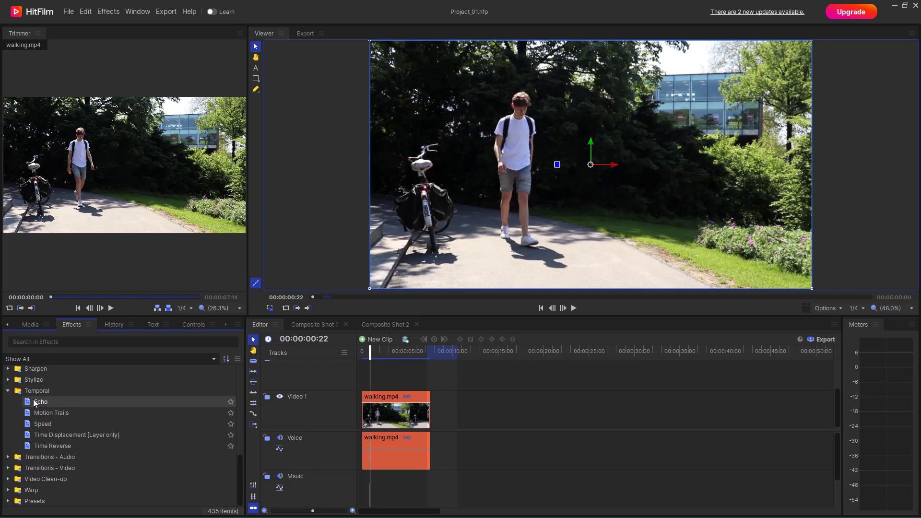
mouse_move(40, 394)
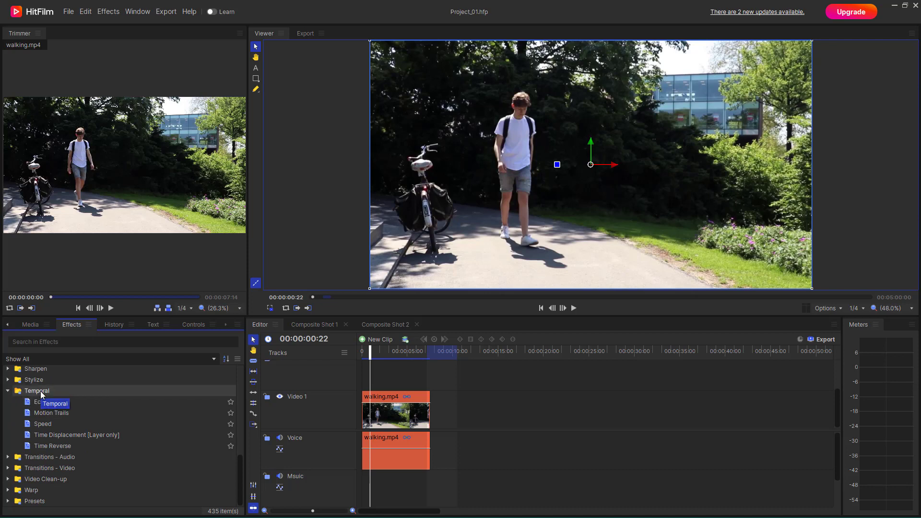
mouse_move(136, 419)
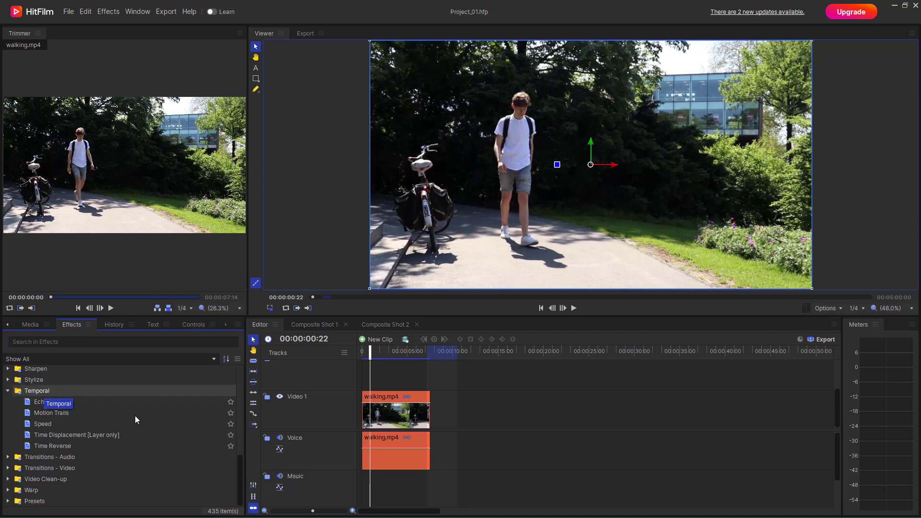
left_click(51, 412)
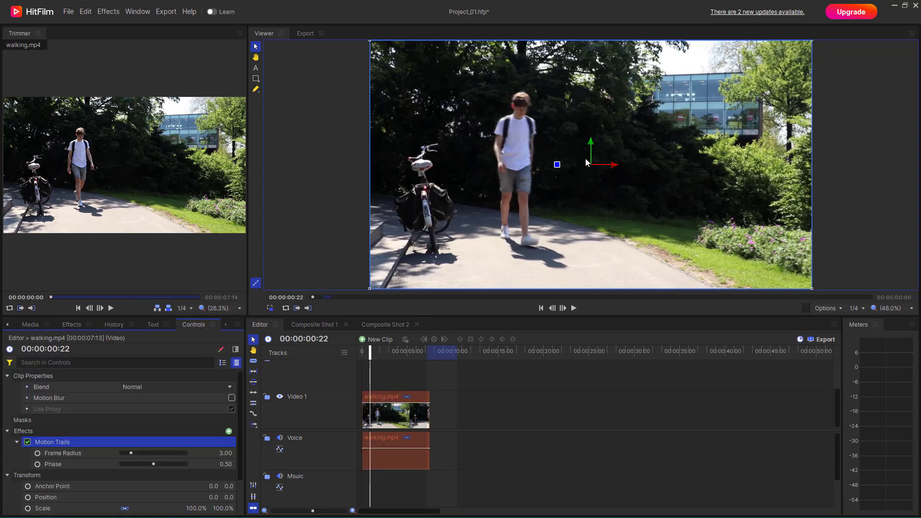
Step: Preview the clip with the default Motion Trails effect, then pause
left_click(573, 308)
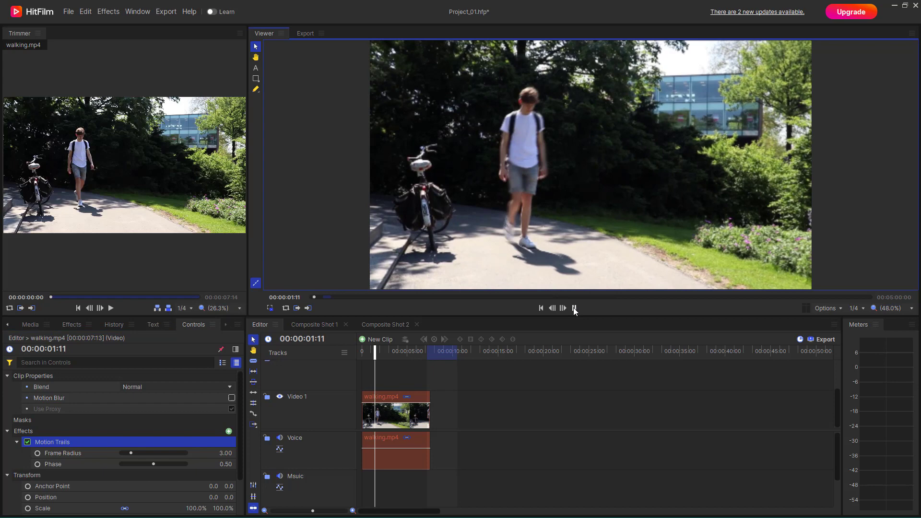
left_click(574, 308)
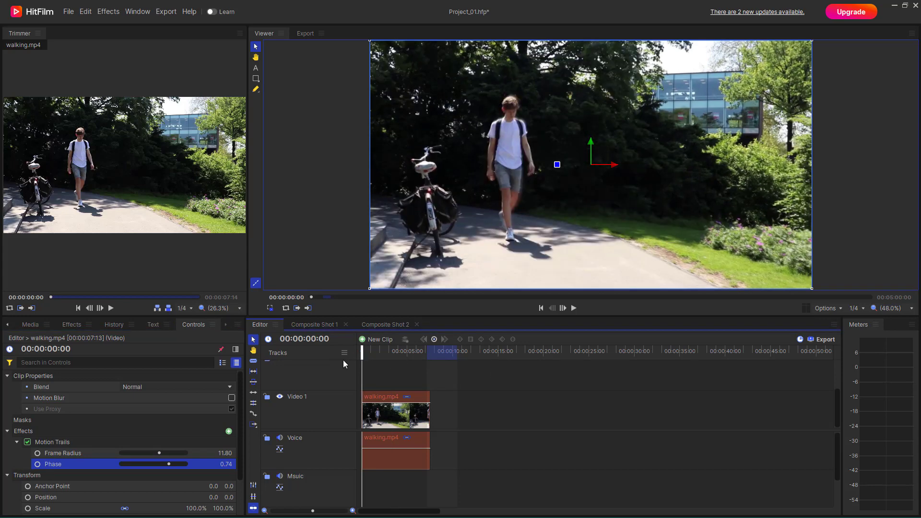
Step: Play walking.mp4 with frame radius 11.80 and phase 0.74, pausing on a strongly blurred stride
left_click(574, 308)
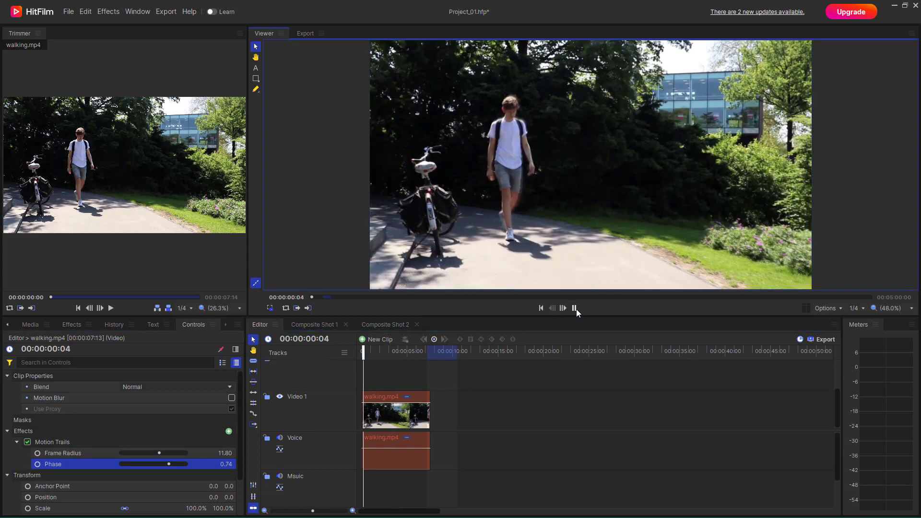
left_click(573, 307)
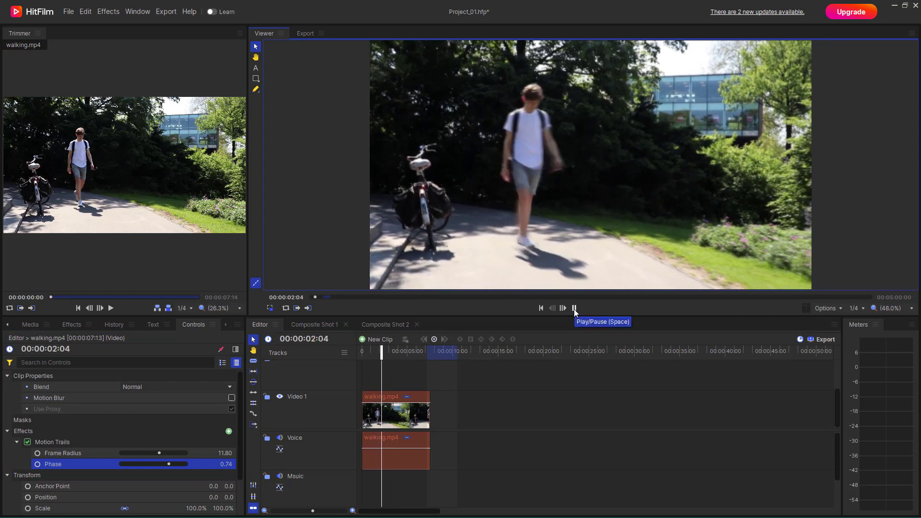
left_click(573, 308)
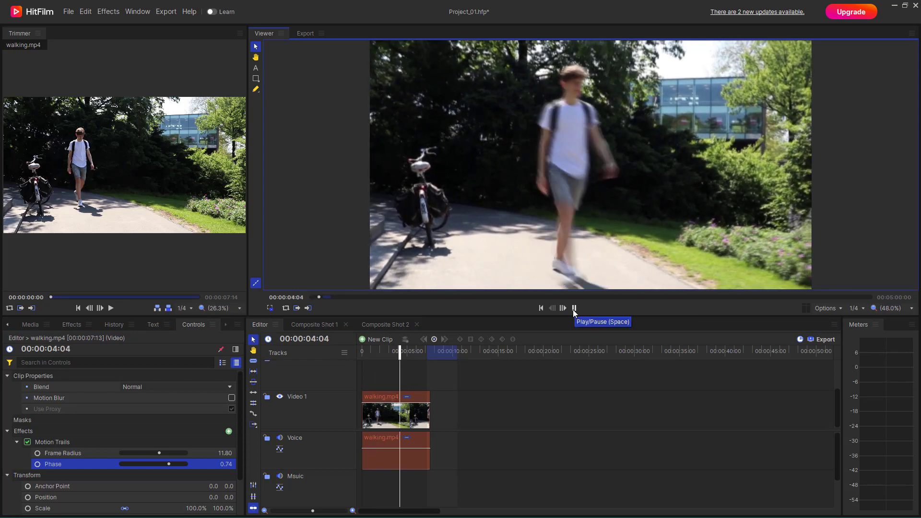
left_click(573, 308)
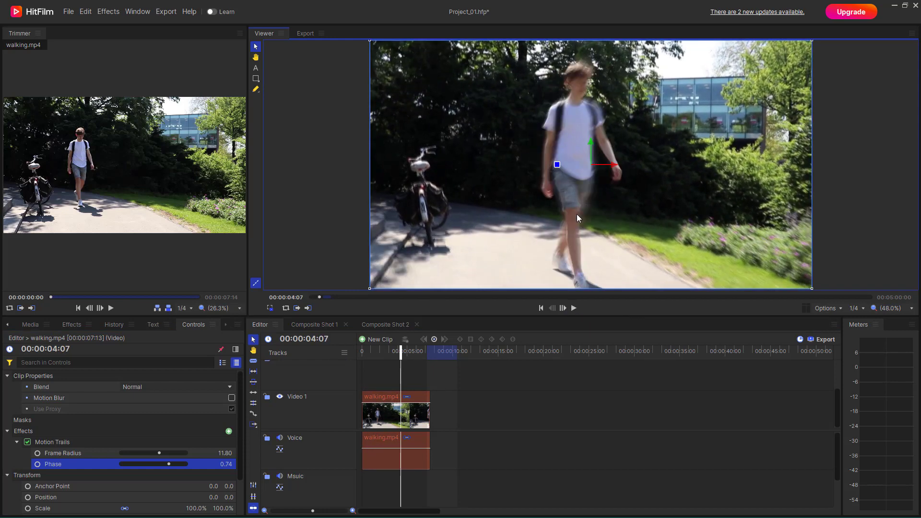
mouse_move(589, 63)
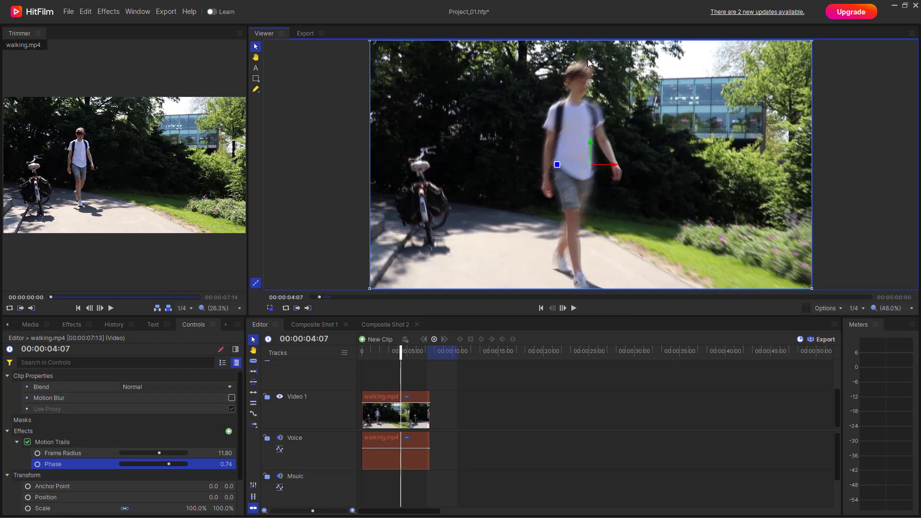
mouse_move(601, 228)
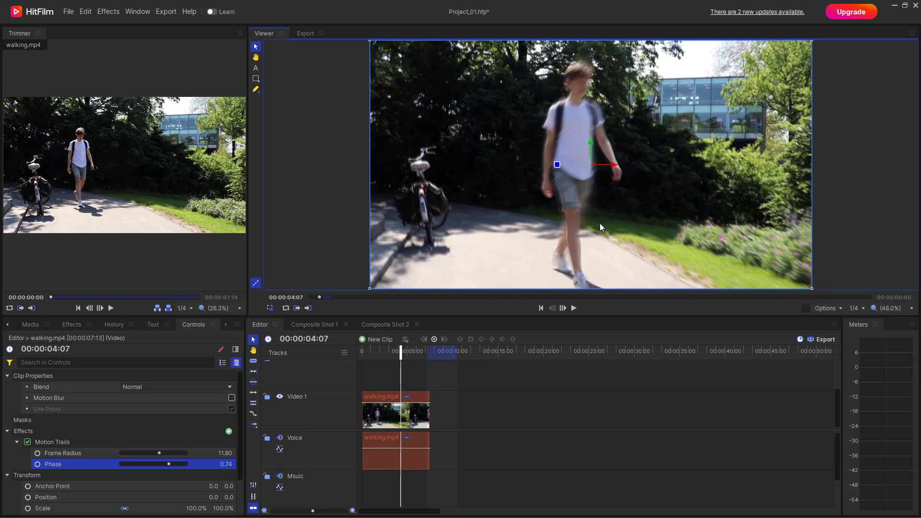
mouse_move(481, 279)
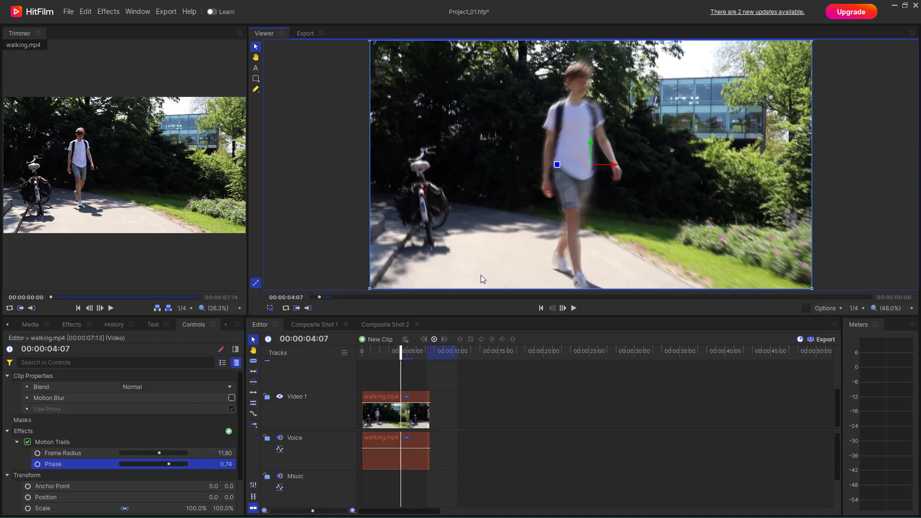
left_click(27, 441)
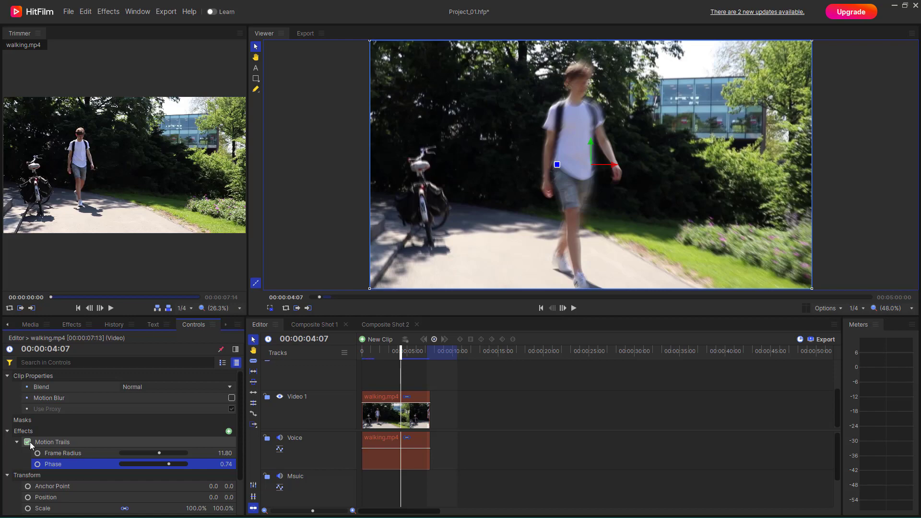
left_click(27, 442)
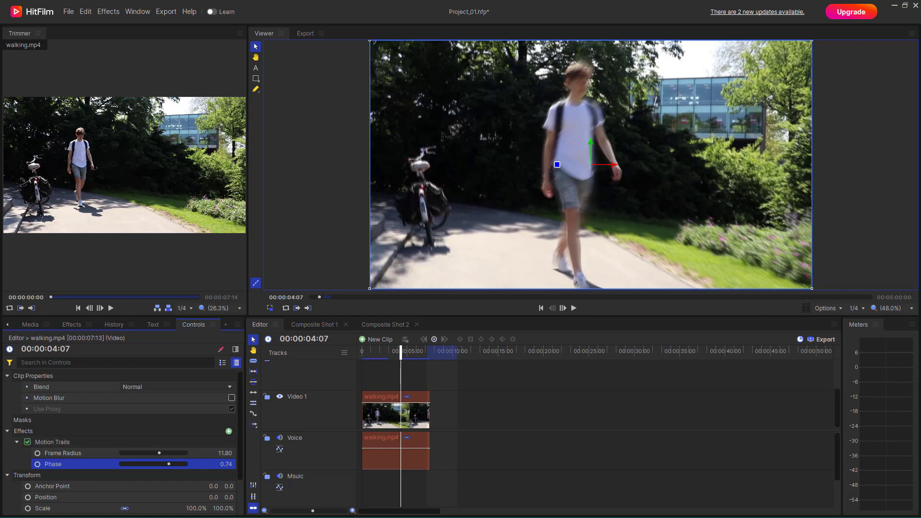